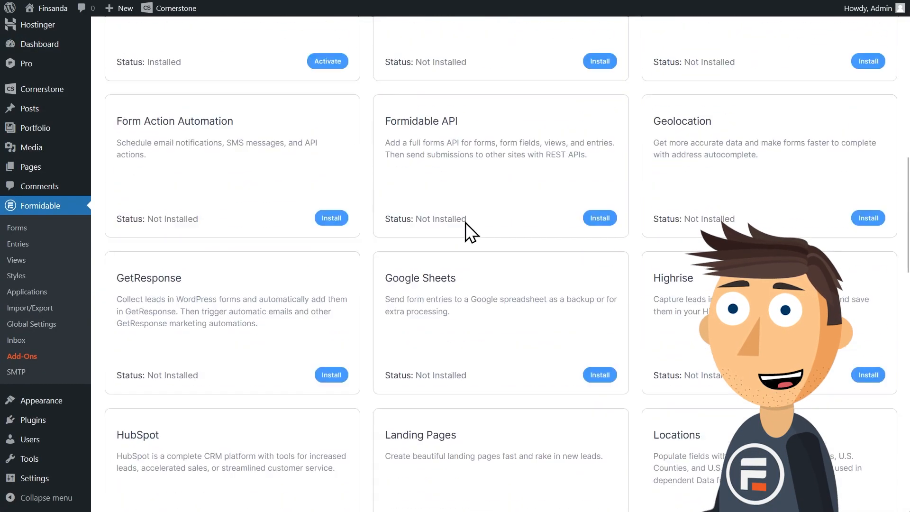
Step: Switch the Signature add-on on so it shows as Active
scroll(down, 3)
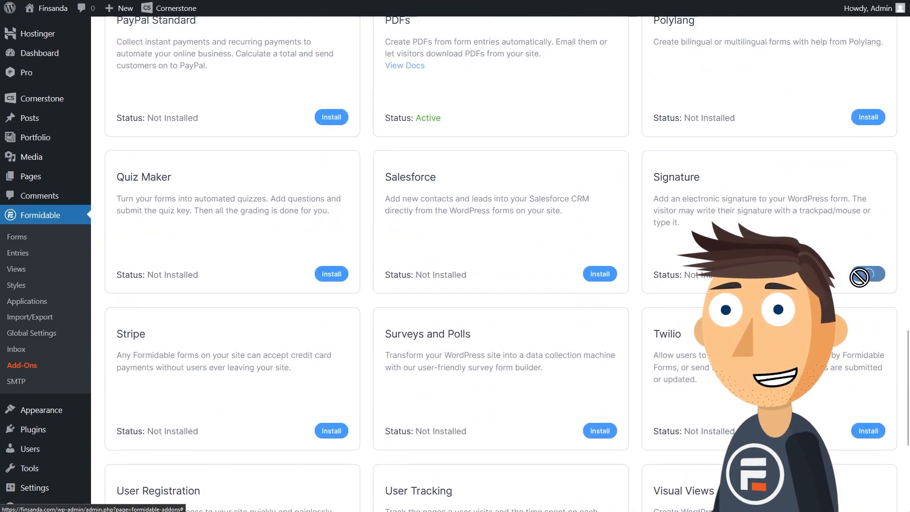
click(870, 277)
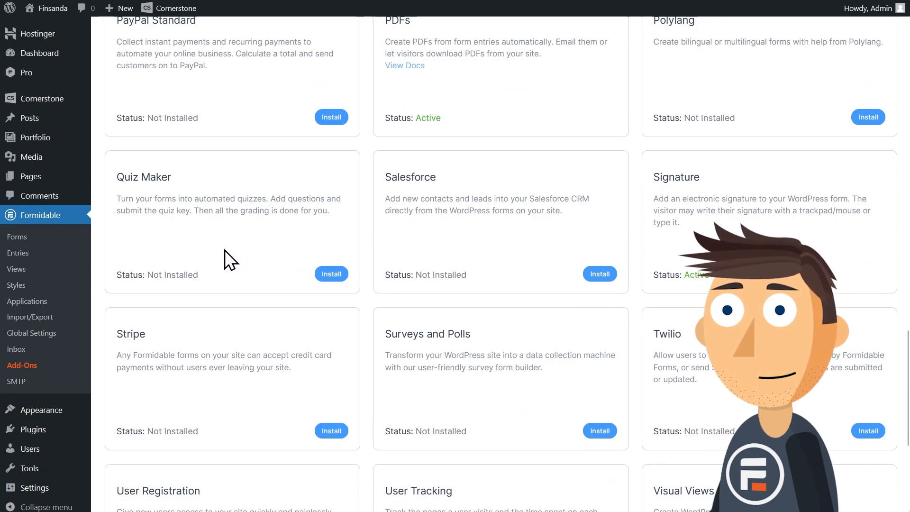
mouse_move(27, 302)
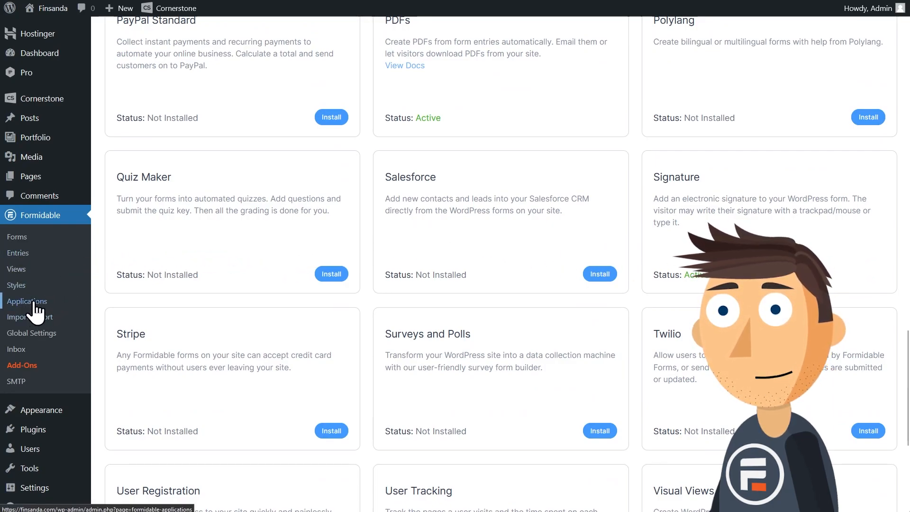
Step: Install the Certificate application template from Applications and open the new application
click(26, 302)
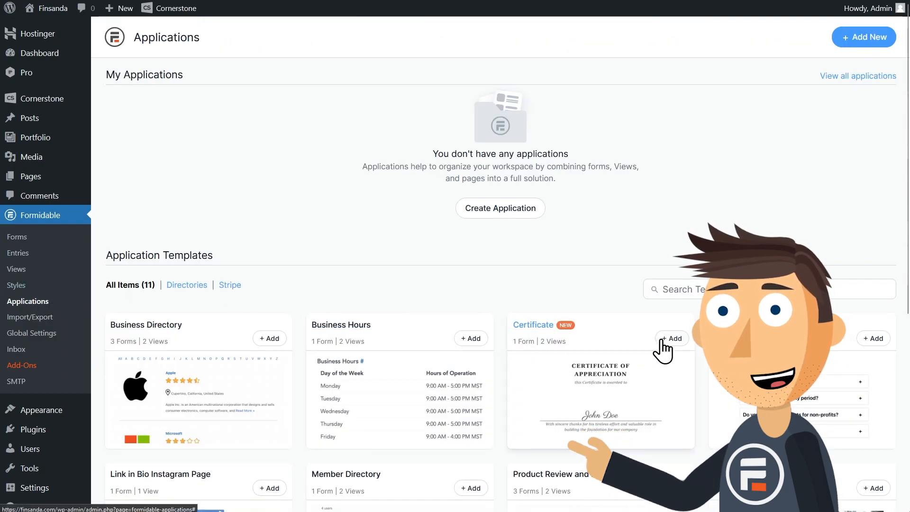
click(671, 338)
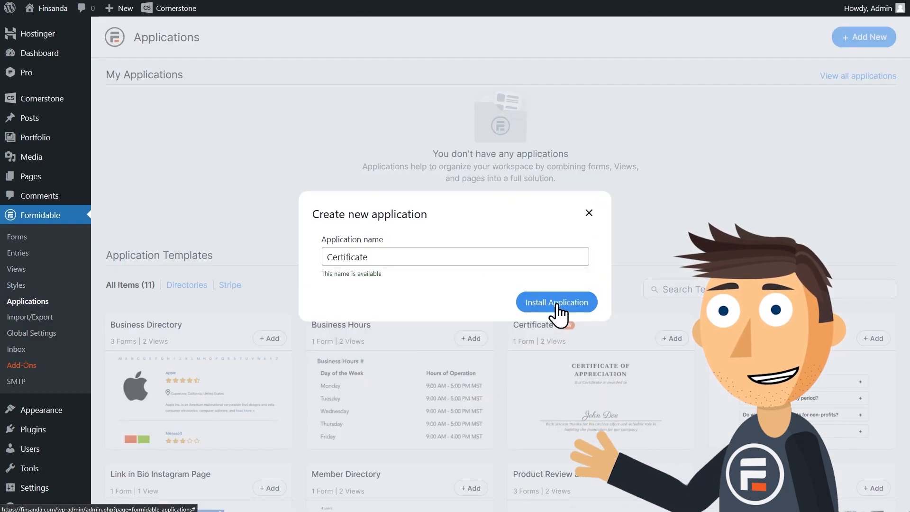
click(556, 303)
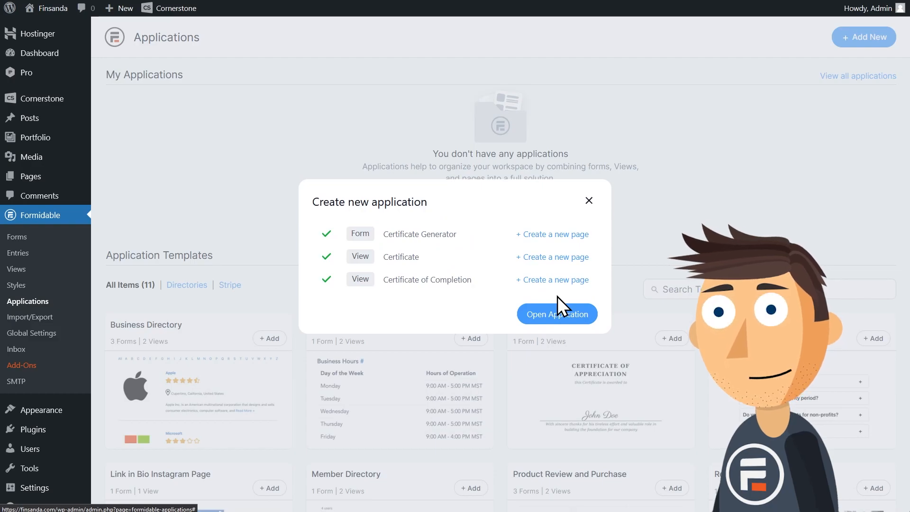
click(558, 314)
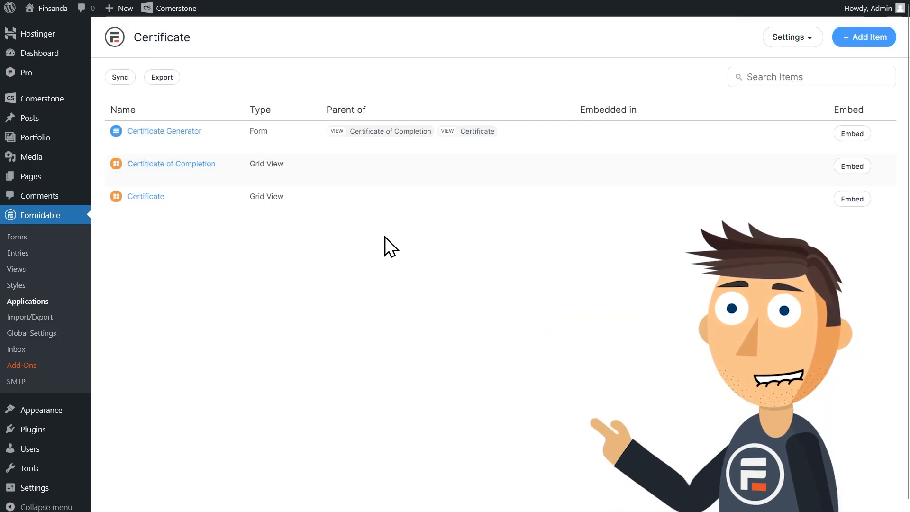
Step: Open the Certificate Generator form in the builder to review its fields
click(164, 131)
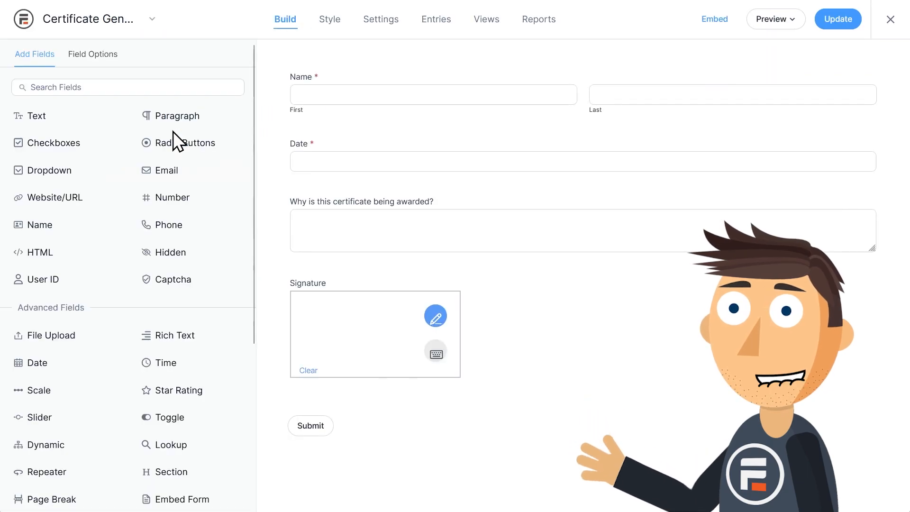
mouse_move(524, 133)
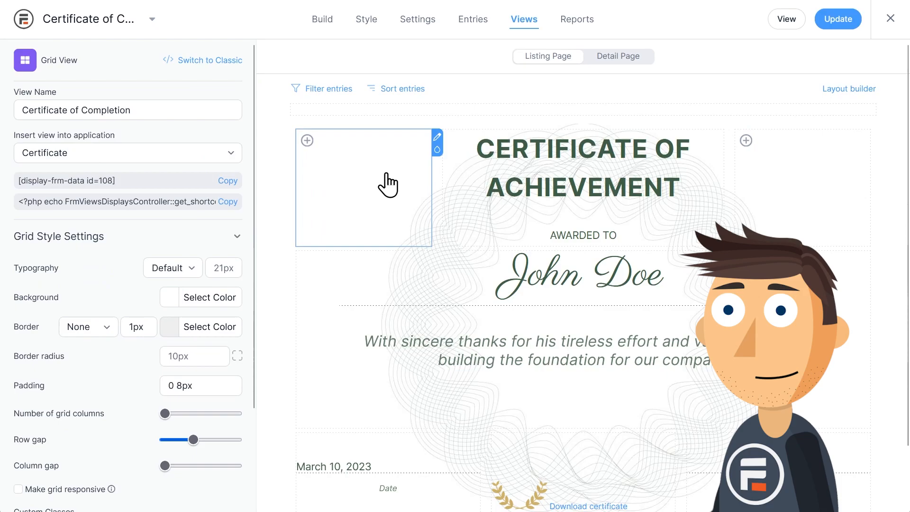
Step: View the Certificate of Completion page on the site and download its certificate PDF
click(786, 19)
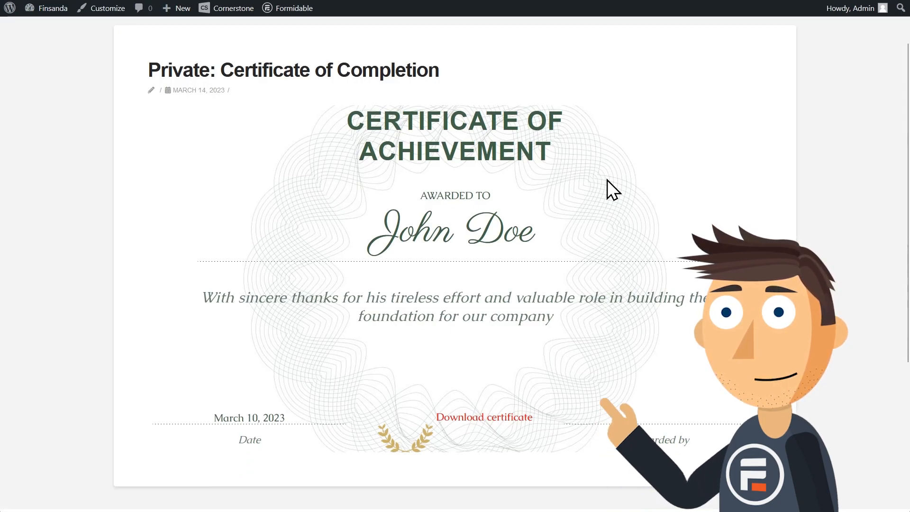
mouse_move(343, 388)
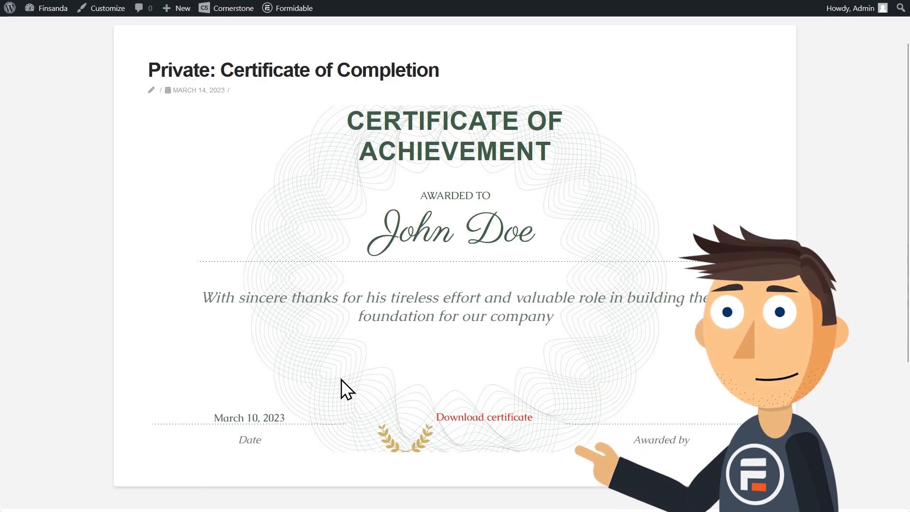
mouse_move(507, 438)
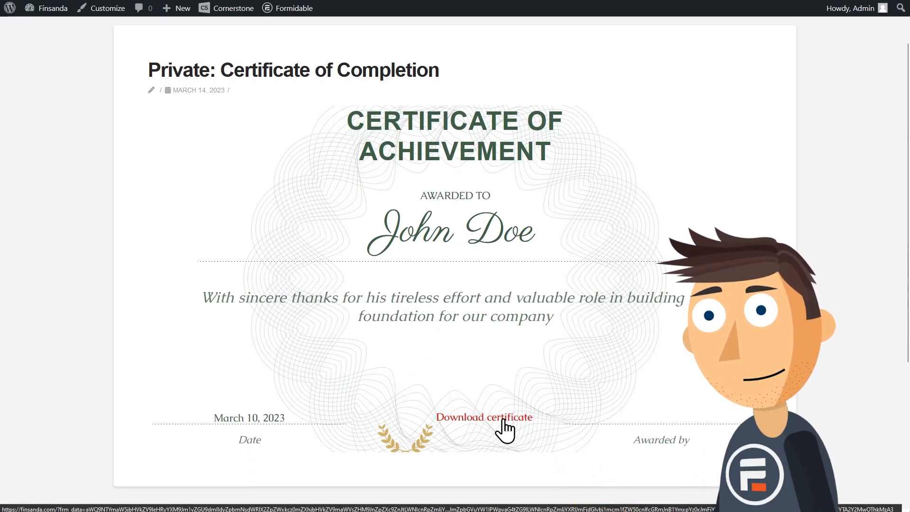
click(483, 418)
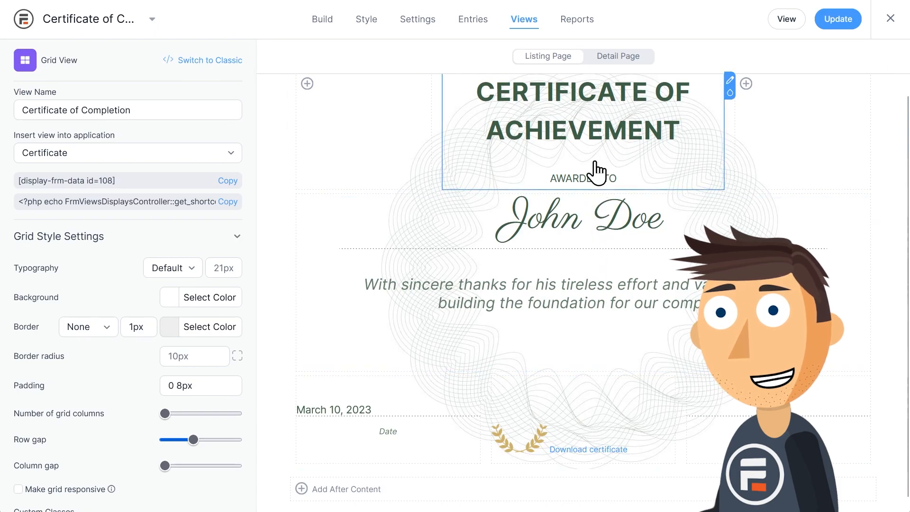
Step: Edit the certificate view's content block and select its [frm-pdf] download shortcode
click(730, 80)
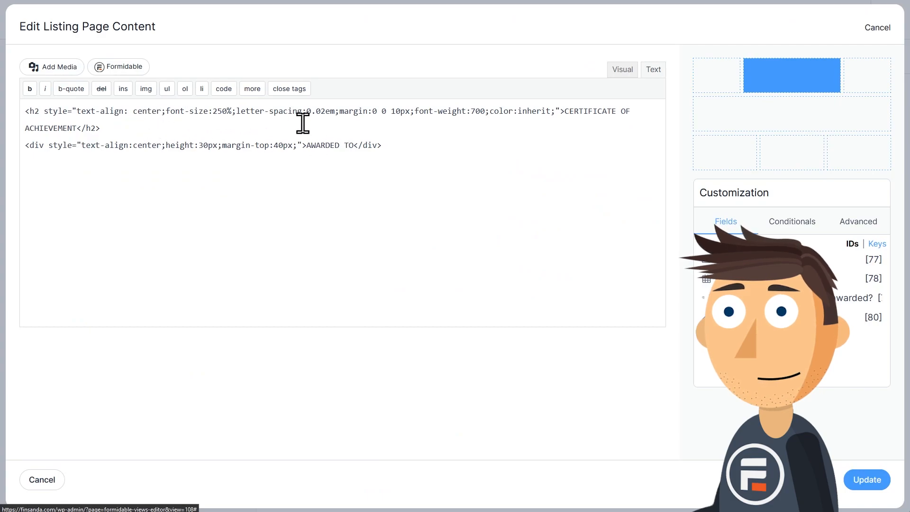
mouse_move(446, 216)
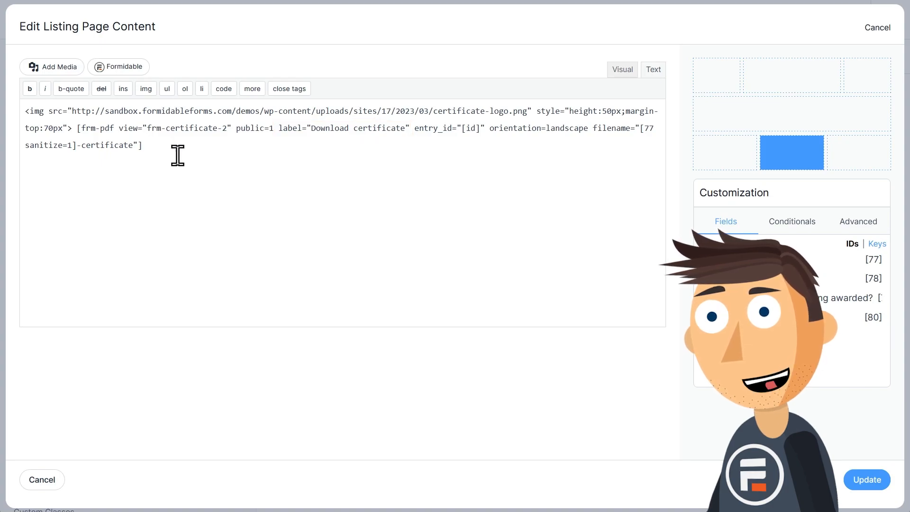
drag(79, 128, 142, 145)
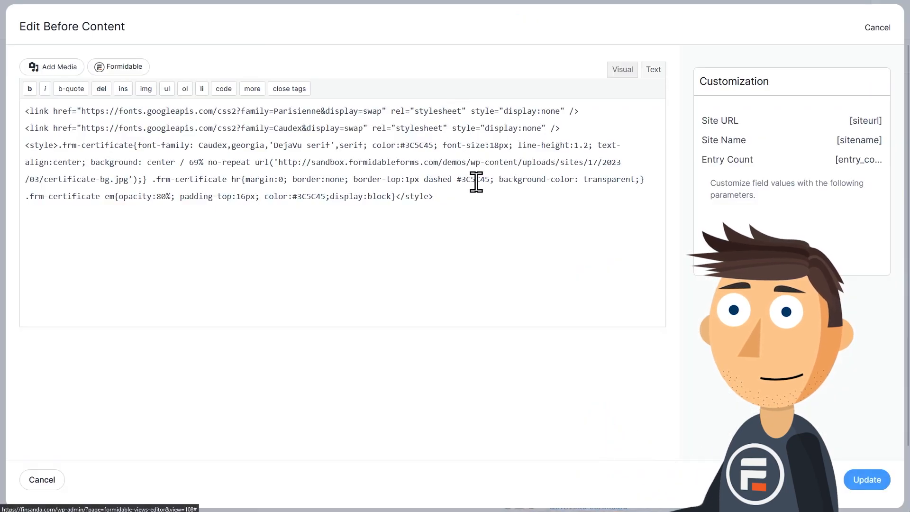
mouse_move(413, 261)
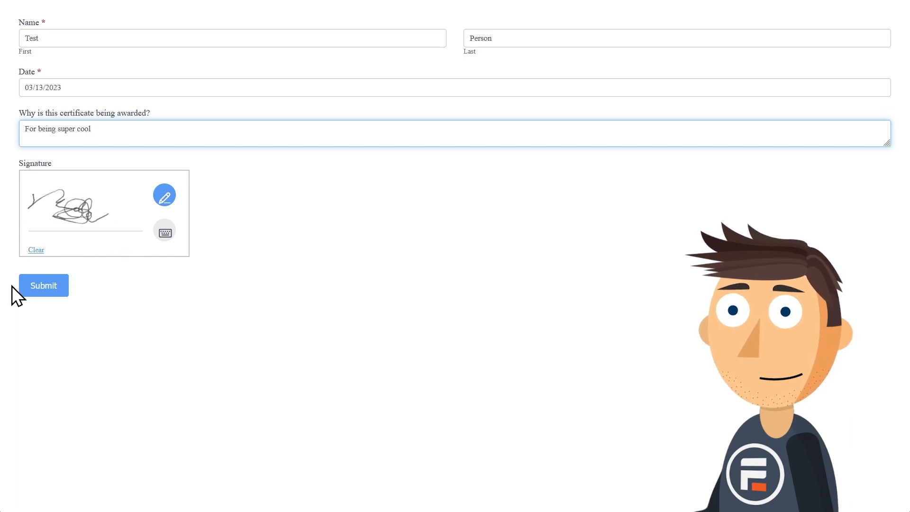
Step: Submit the test entry to generate Test Person's certificate for being super cool
click(43, 285)
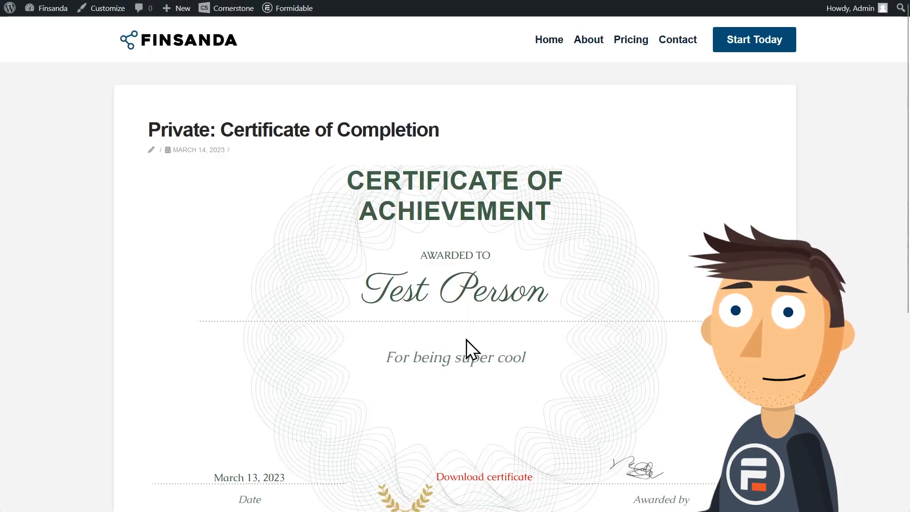
scroll(down, 3)
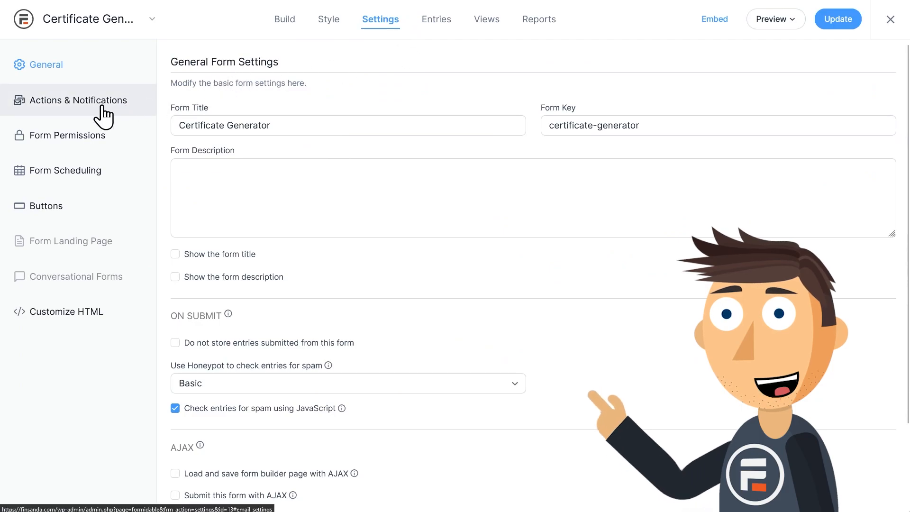
Step: Paste the [frm-pdf view="frm-certificate-2"] download shortcode into the Send Email action's message
click(78, 101)
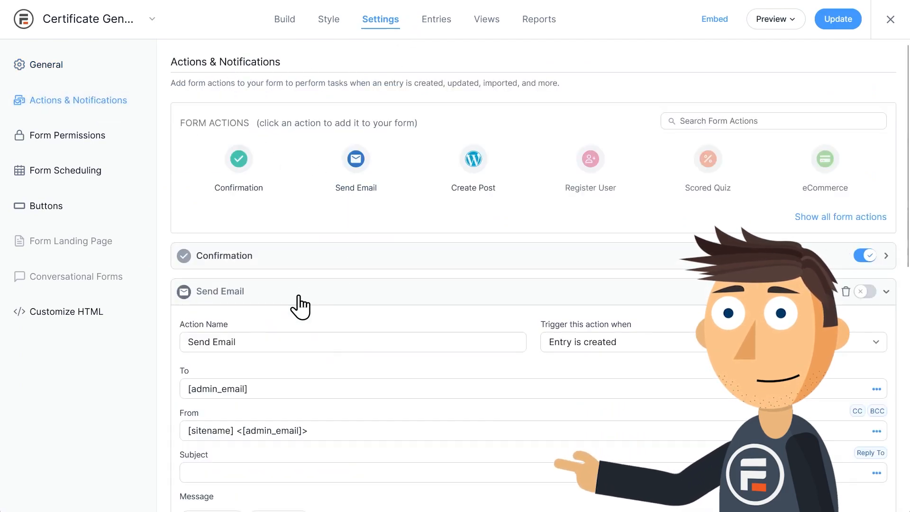
scroll(down, 3)
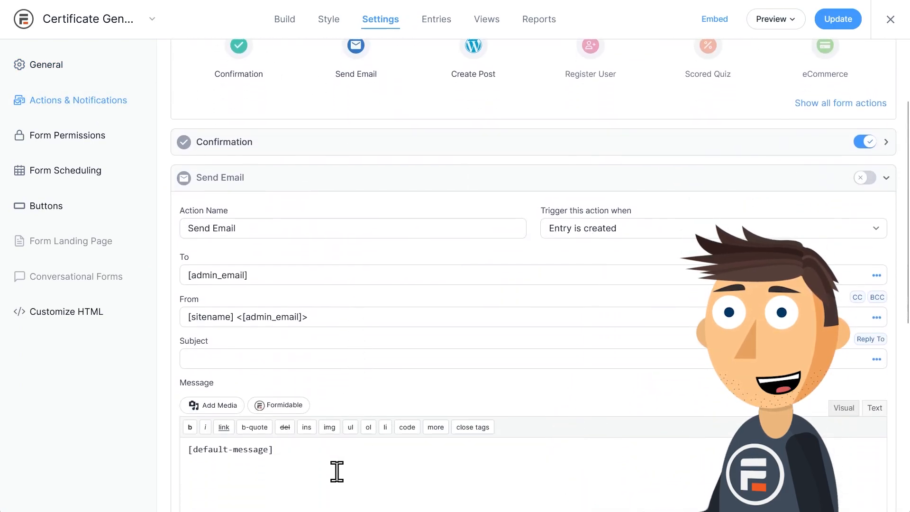
text([frm-pdf view="frm-certificate-2" public=1 label="Download certificate" entry_id="[id]" orientation=landscape size=1]-certificate"])
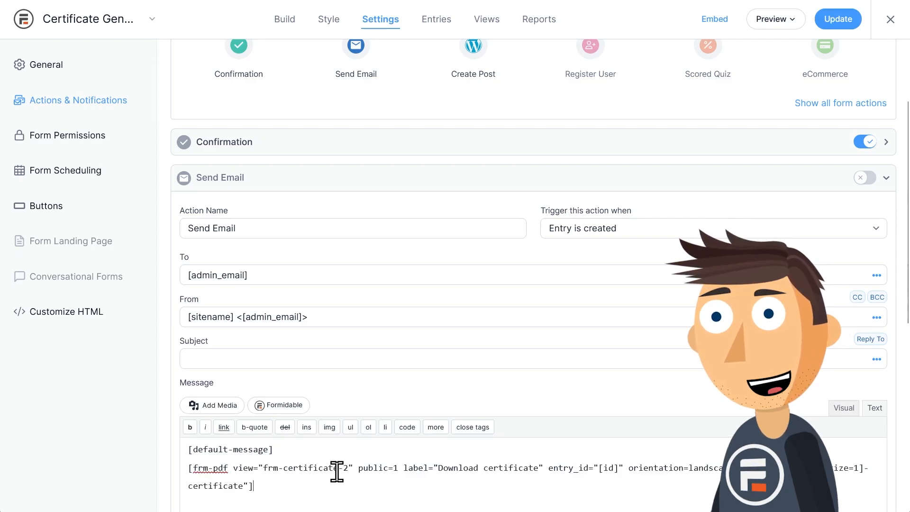
scroll(down, 3)
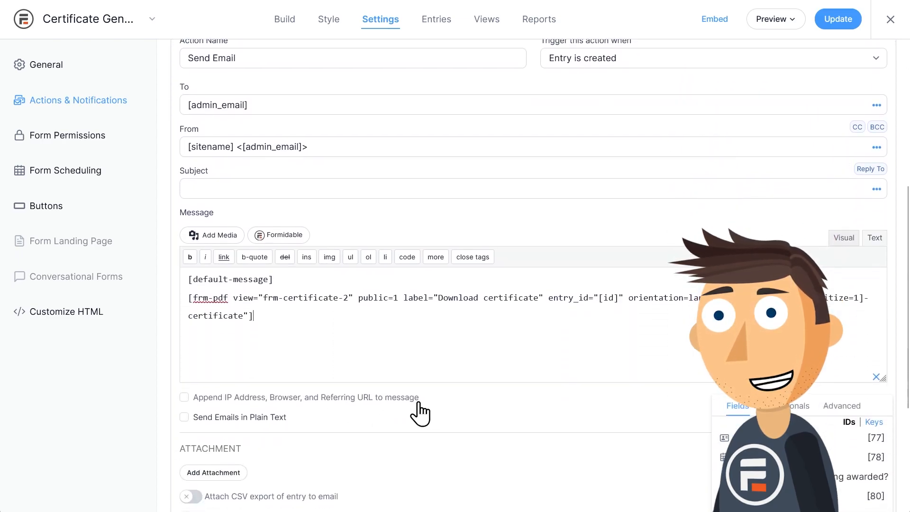